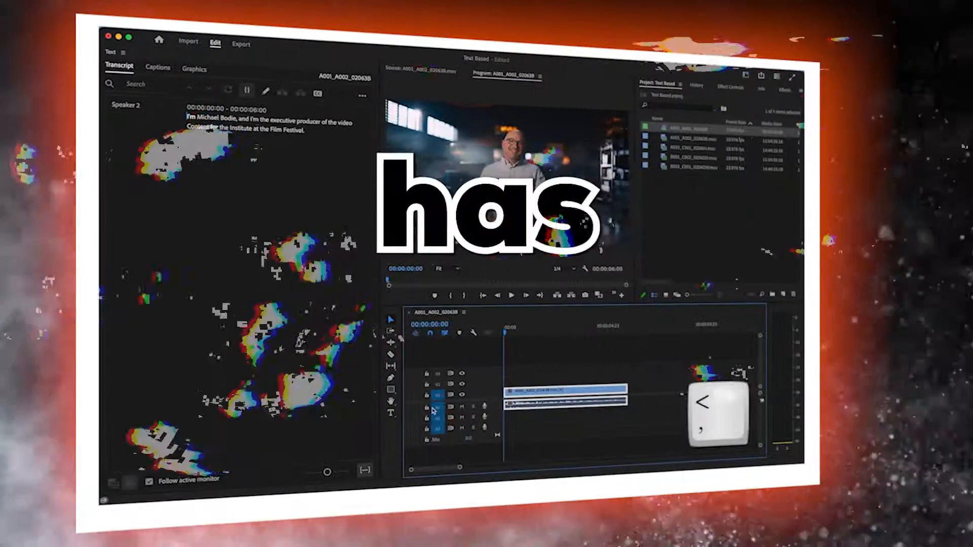
{"action": "mouse_move", "coordinate": [112, 481]}
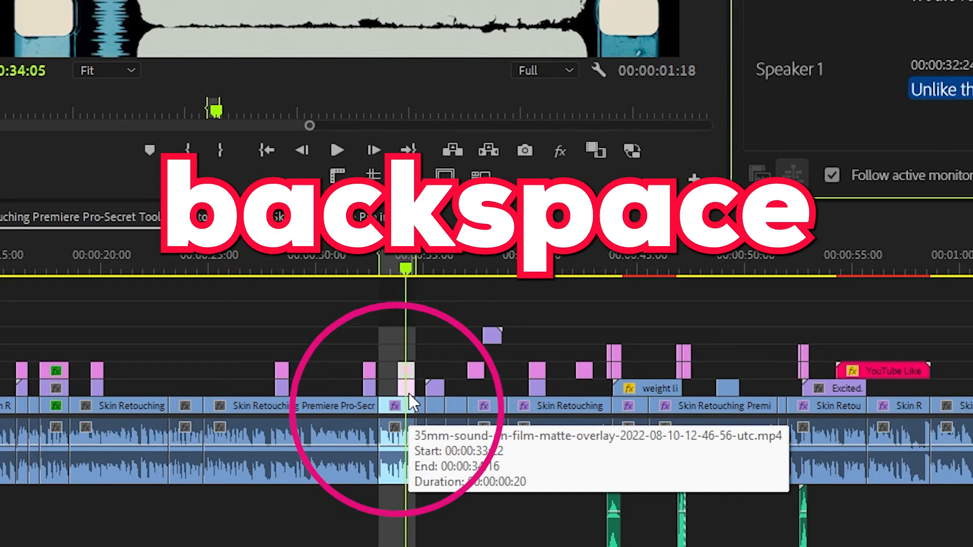
Delete the selected twenty-frame film-matte overlay clip from the sequence at 00:00:33.
{"action": "key", "text": "backspace"}
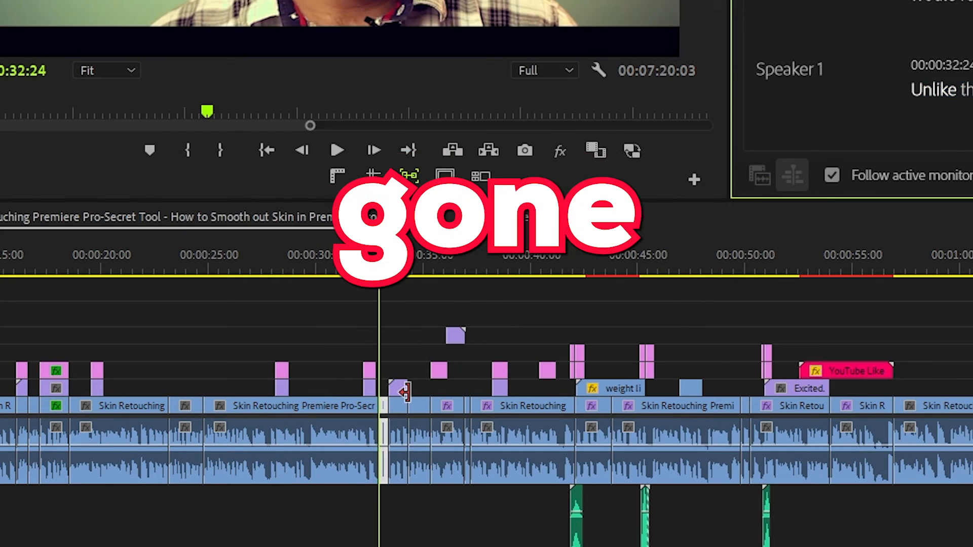